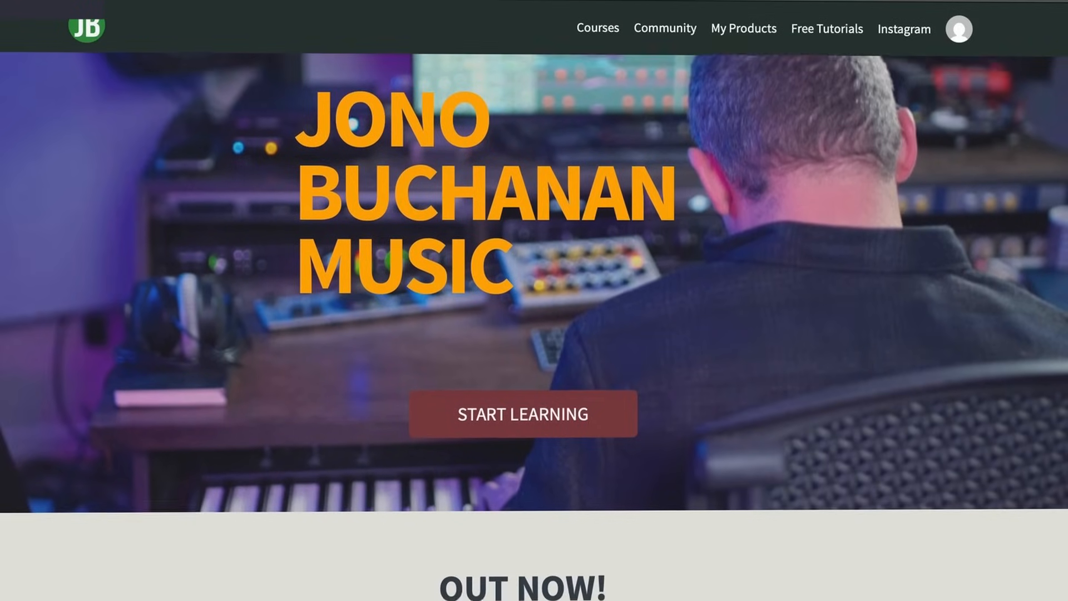
scroll(down, 3)
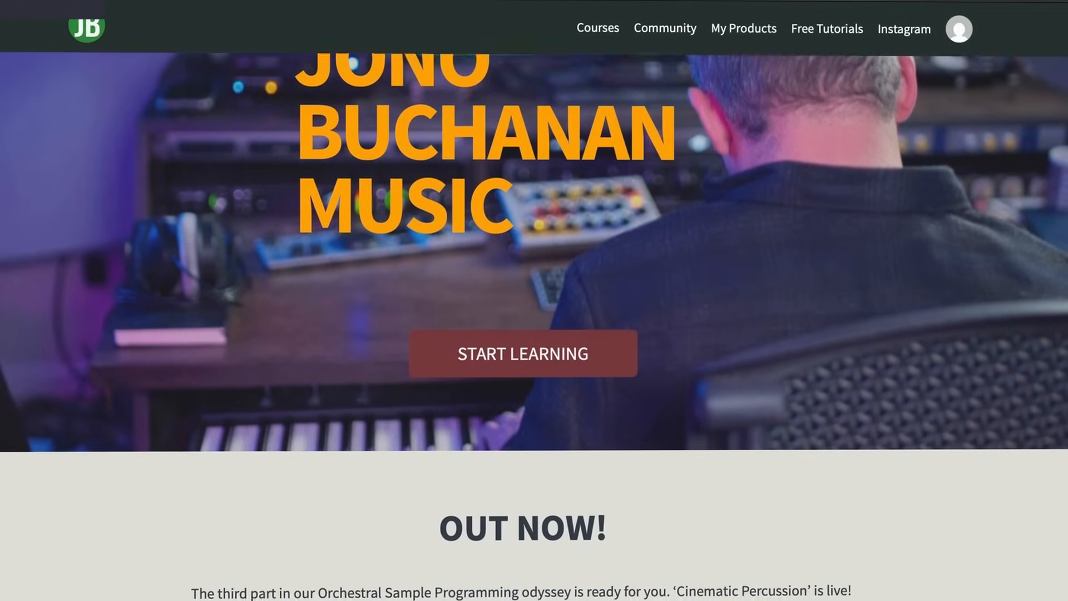
scroll(down, 3)
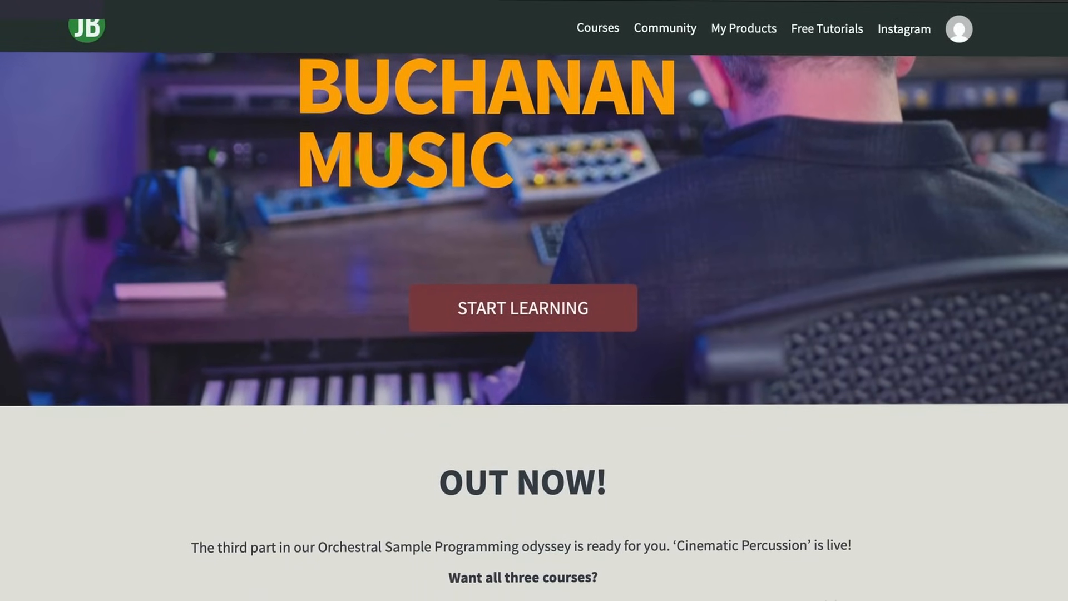
scroll(down, 3)
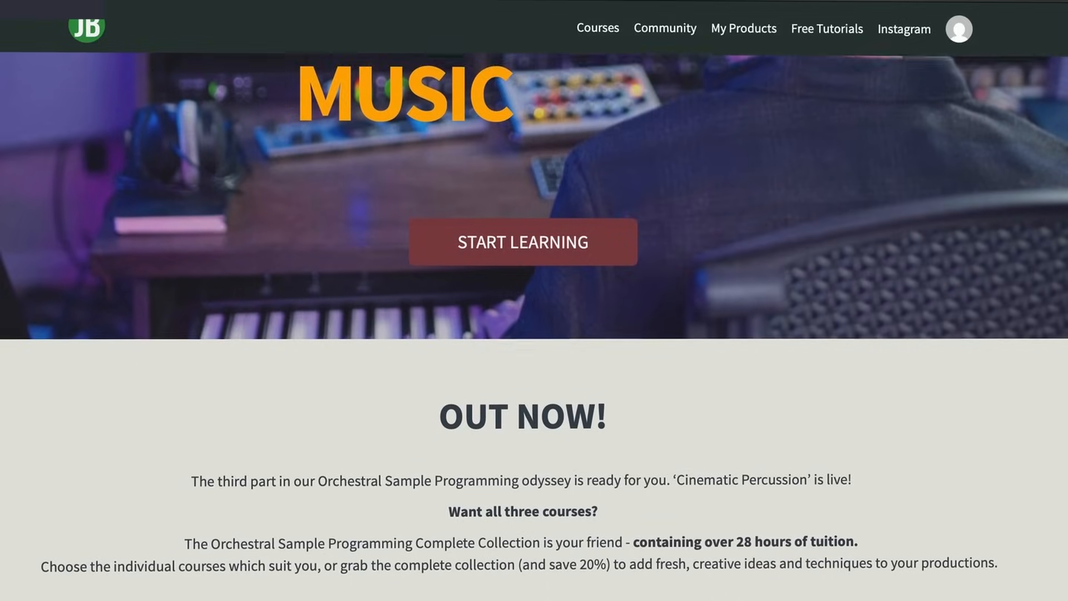
scroll(down, 3)
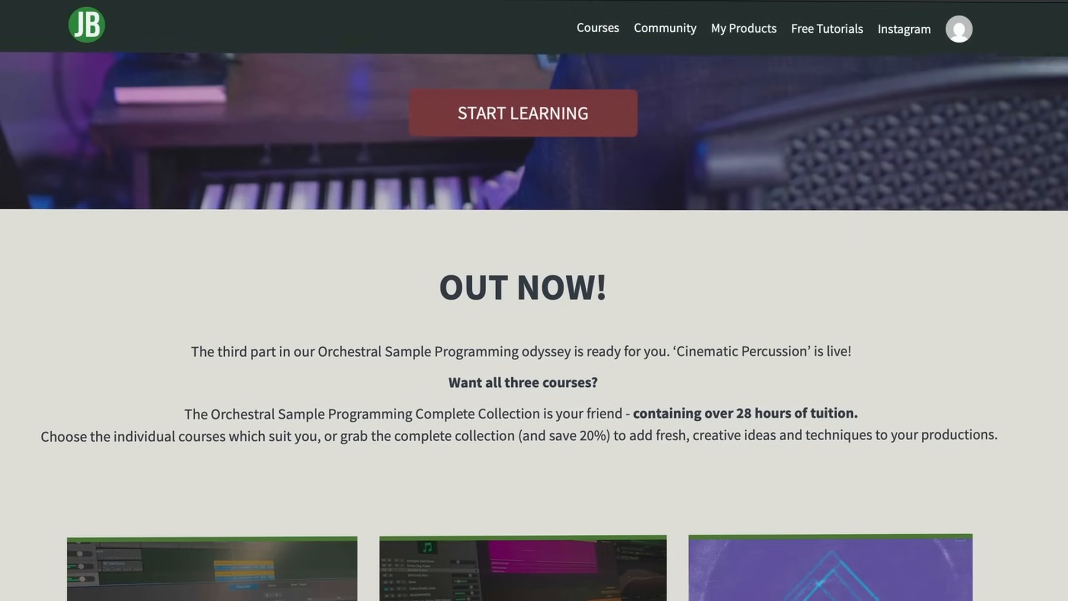
scroll(down, 3)
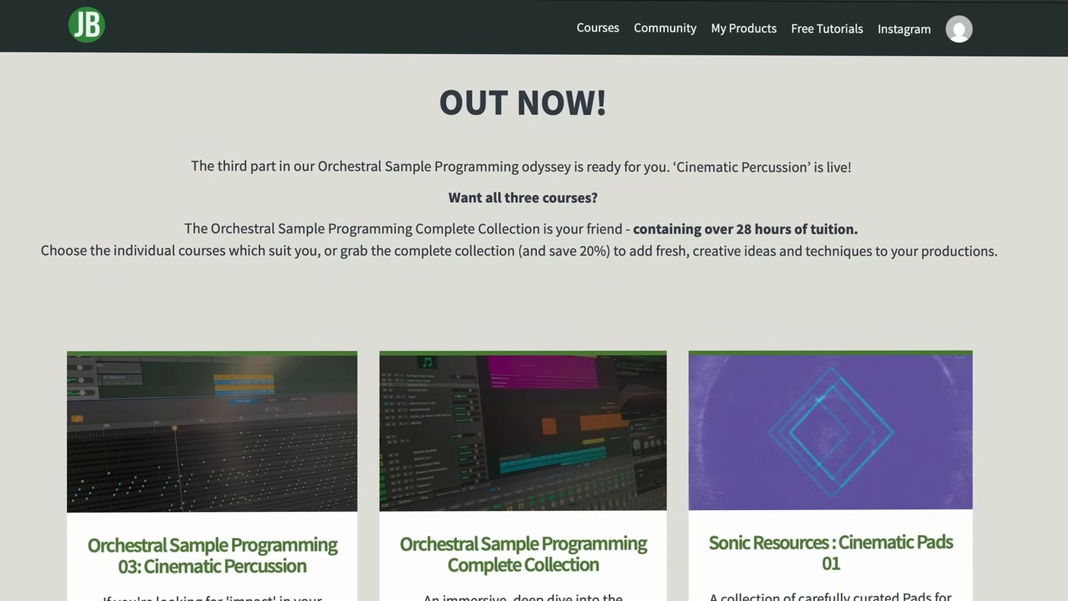
scroll(down, 3)
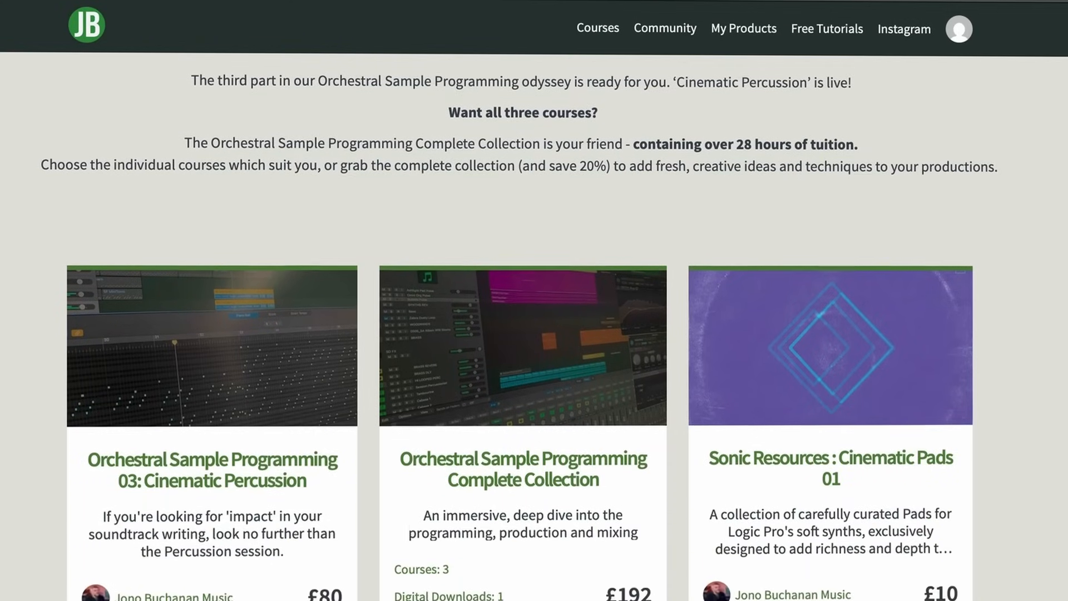